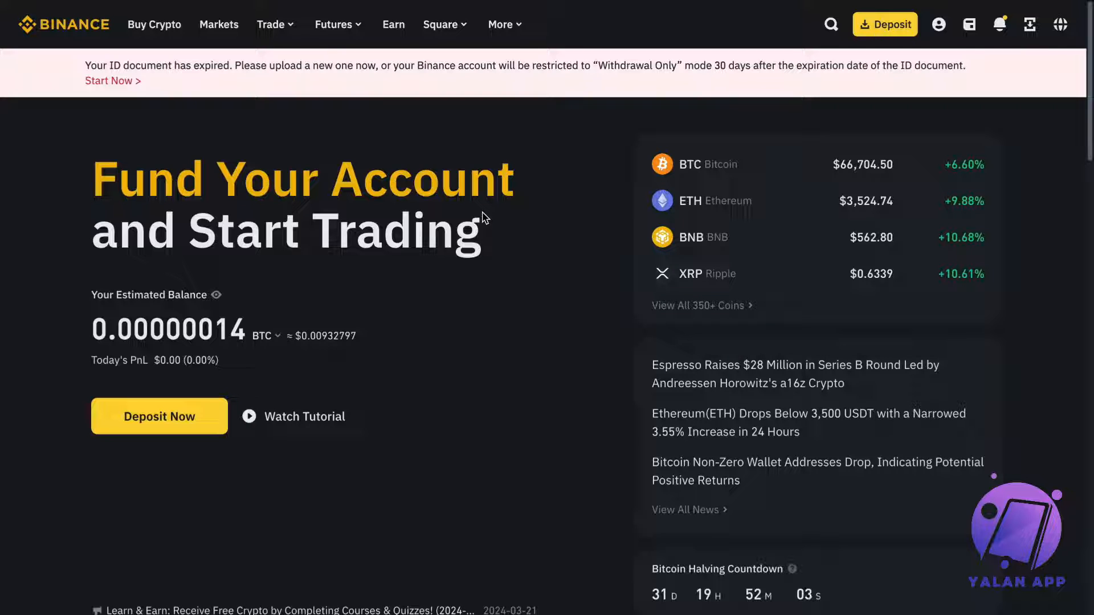
mouse_move(493, 217)
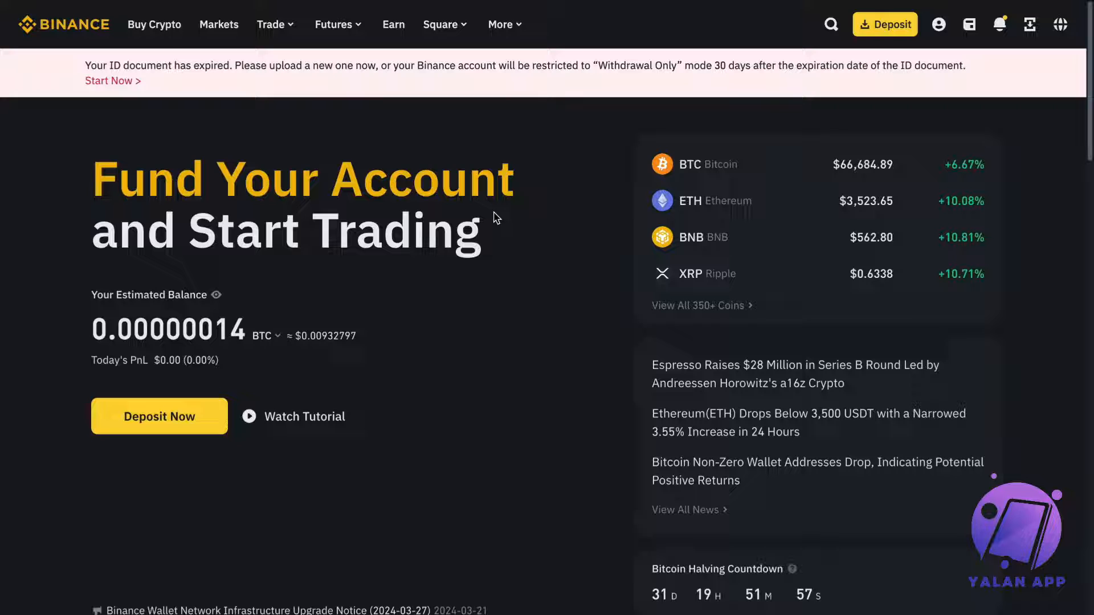
mouse_move(528, 310)
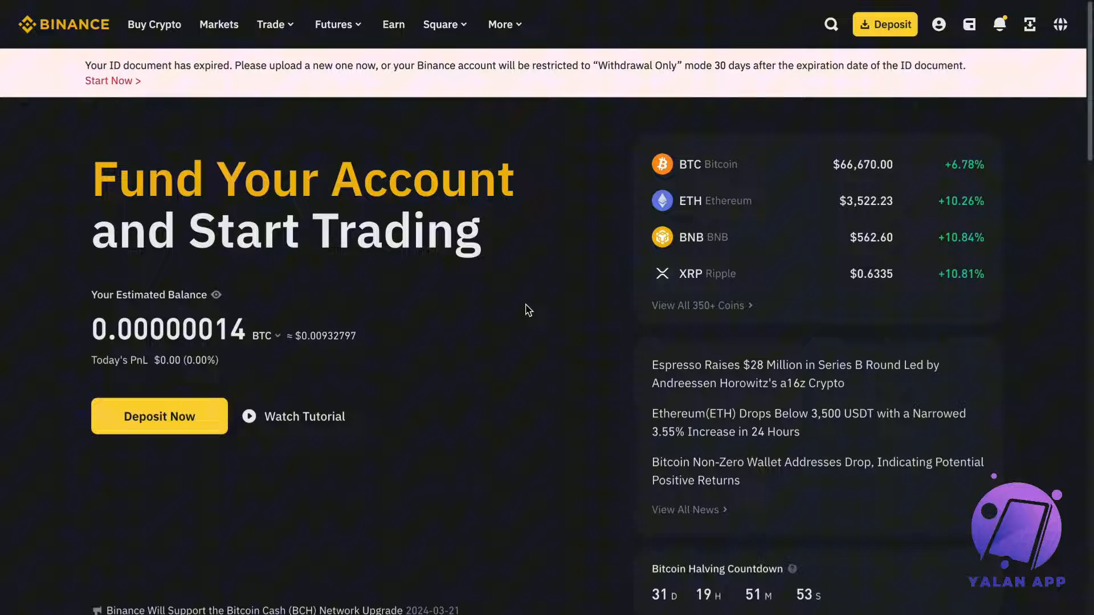
Step: Show the wallet menu listing Overview, Spot, Margin, Futures and Funding Wallet
left_click(938, 24)
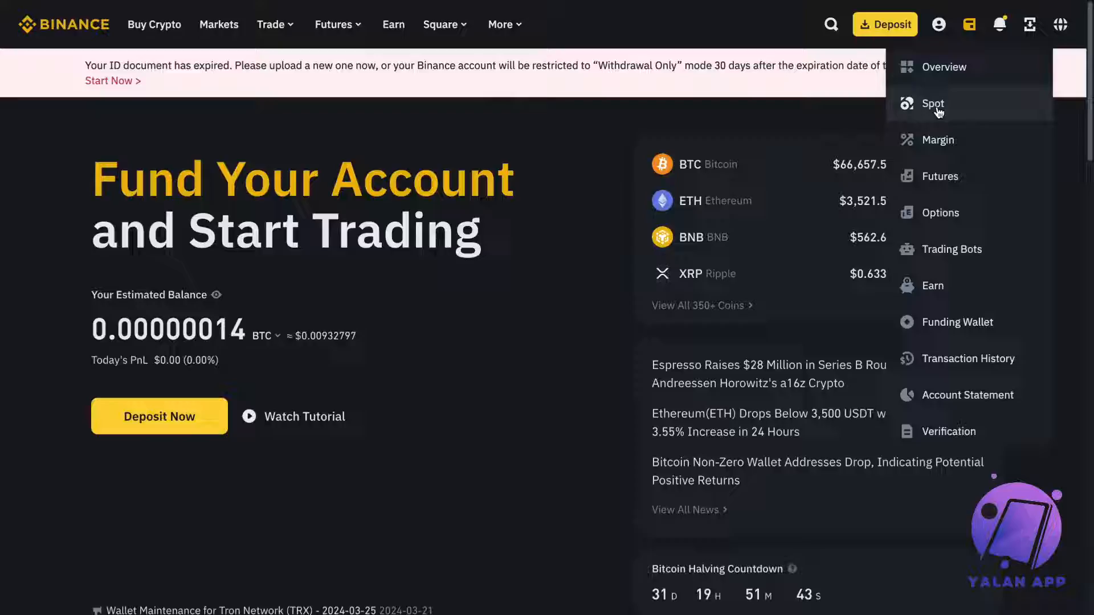
Step: Go to the Spot wallet with its USDT, BTC, ETH and BNB balances
left_click(933, 104)
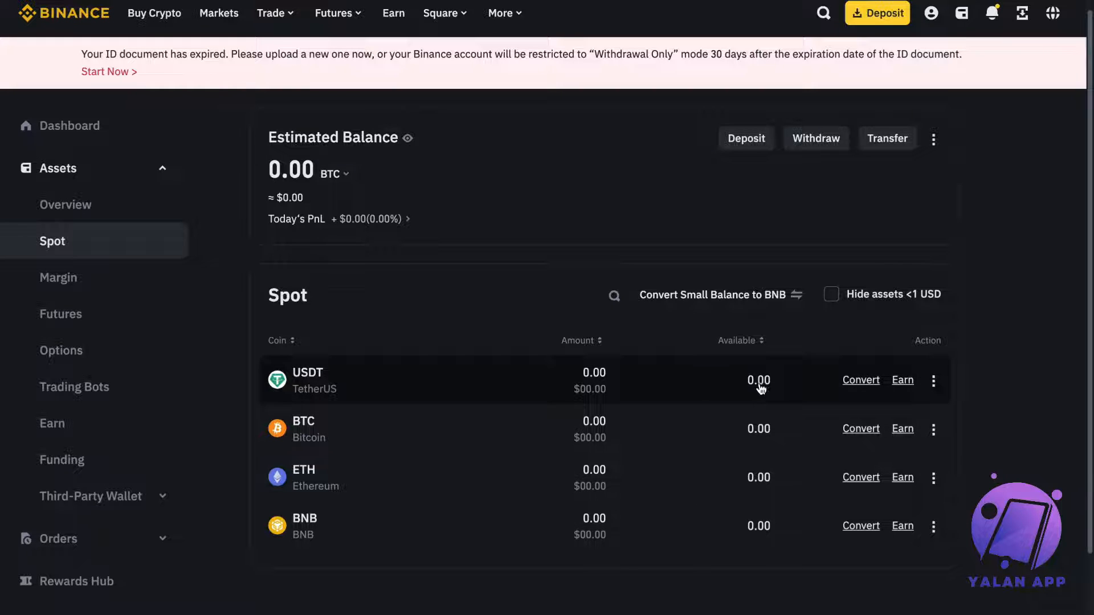
mouse_move(720, 386)
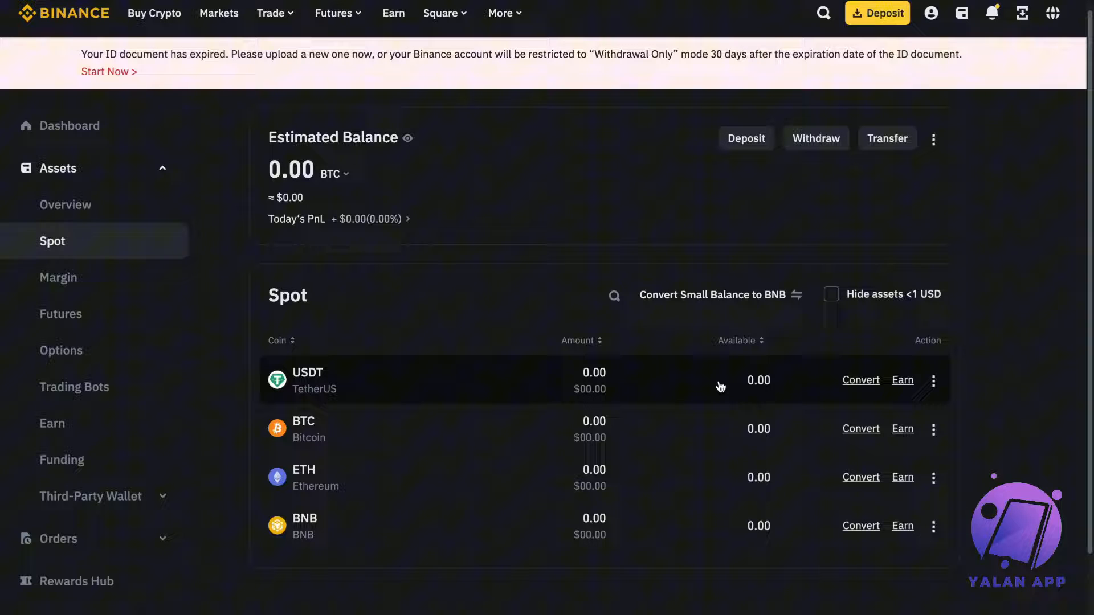